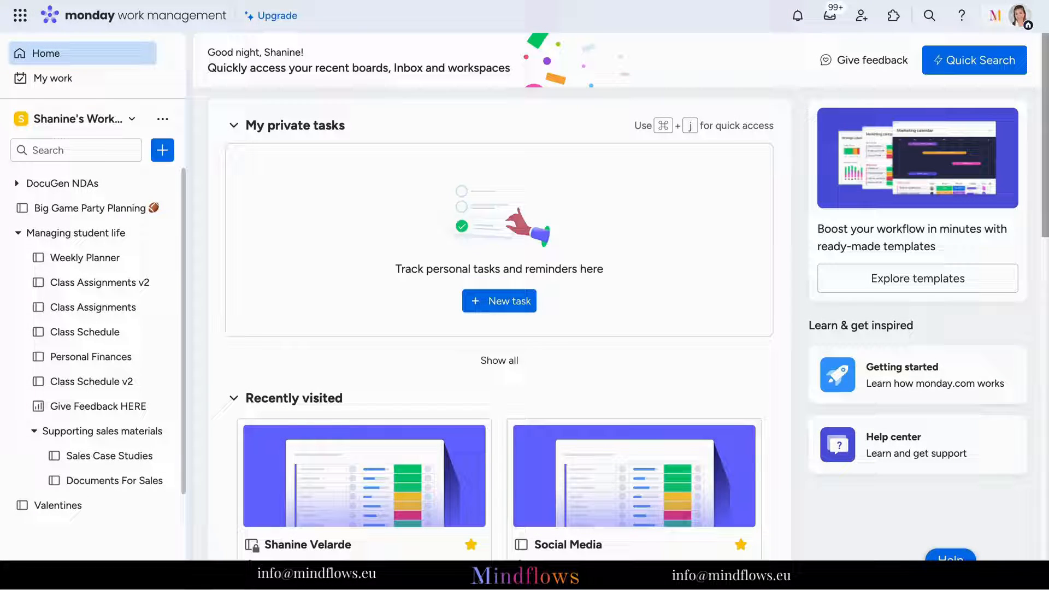
mouse_move(754, 42)
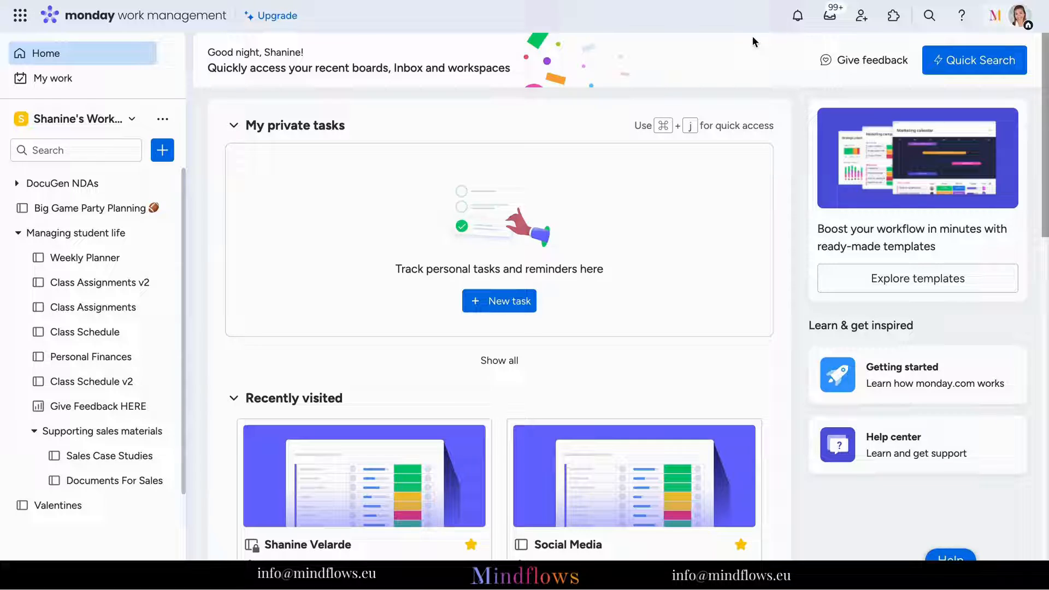
mouse_move(985, 31)
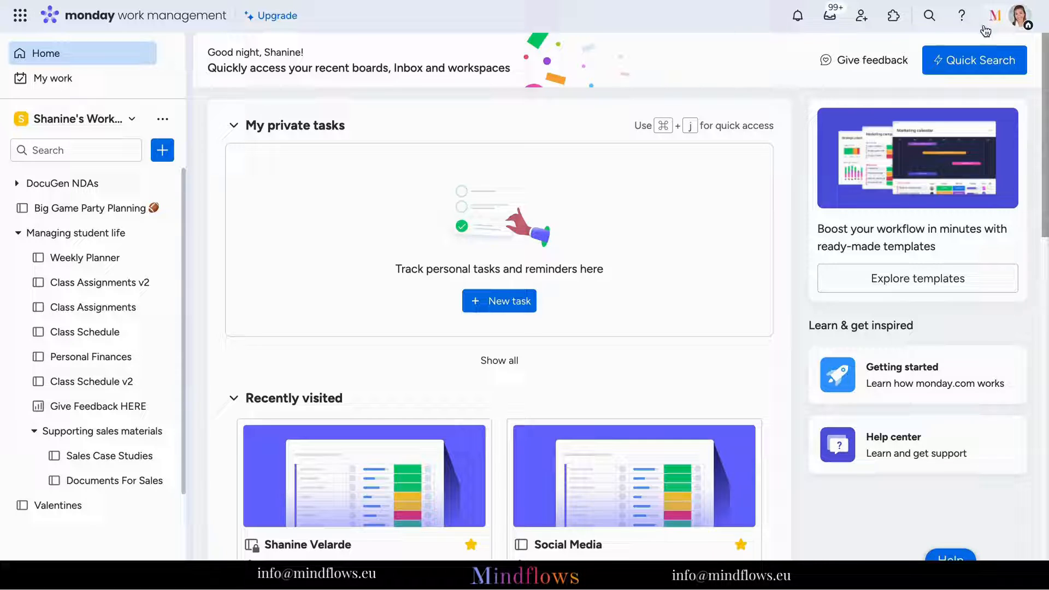
mouse_move(1021, 15)
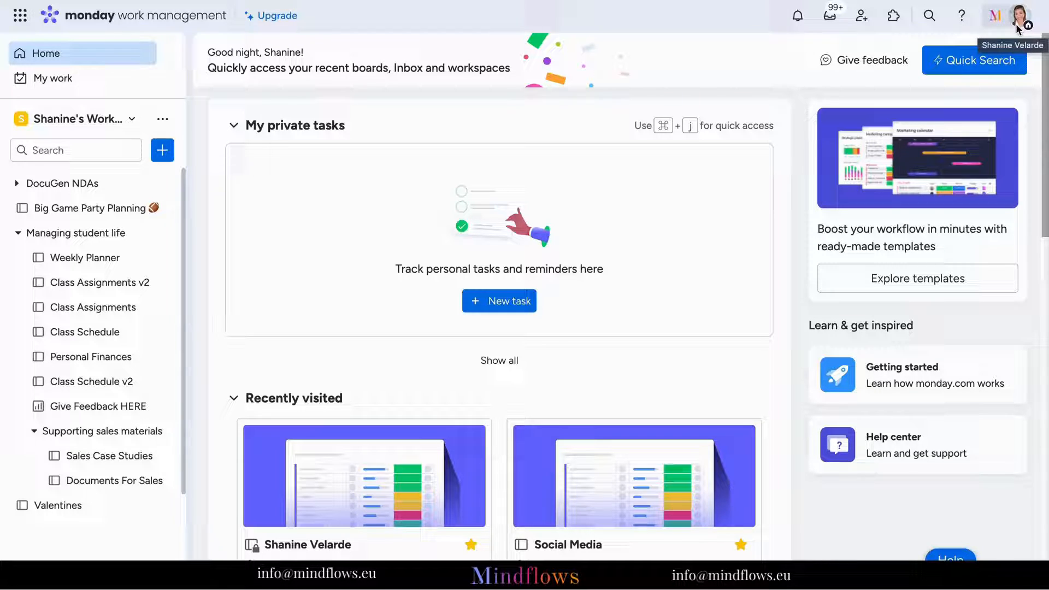
Step: Choose Administration from the profile avatar's account menu
click(1025, 15)
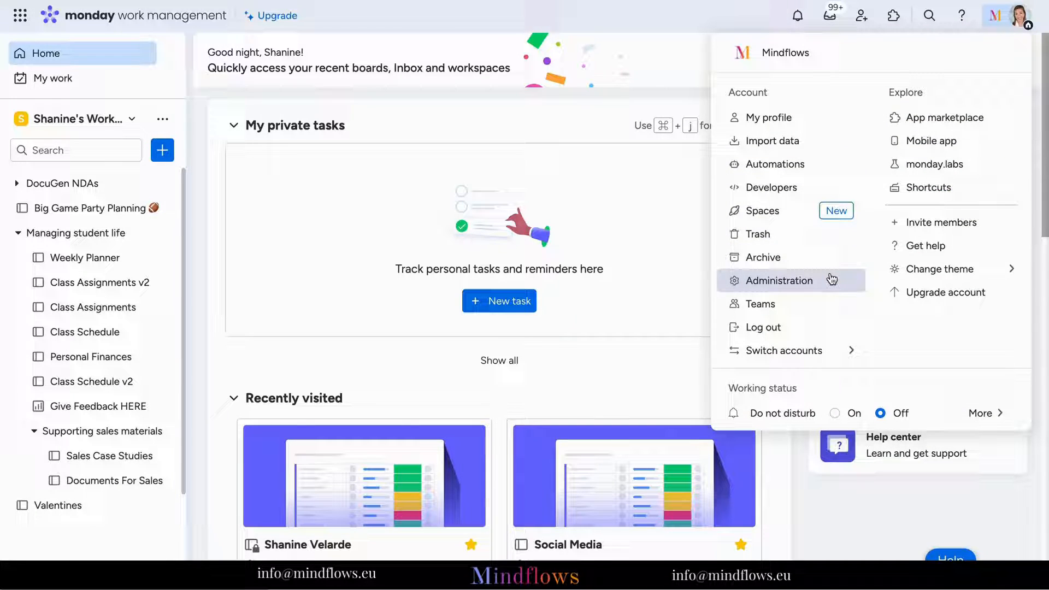
click(777, 281)
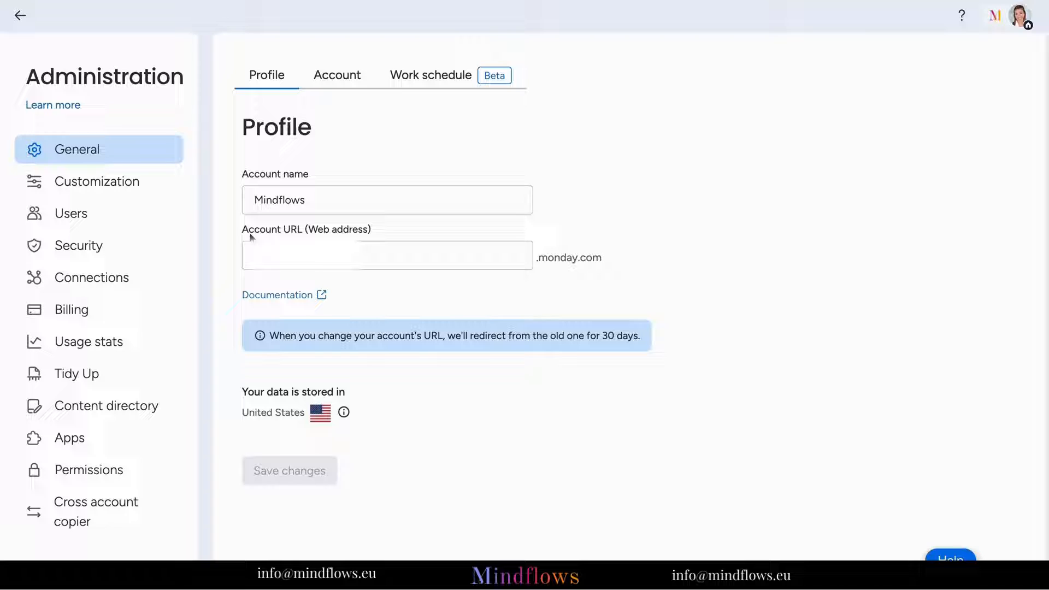
mouse_move(150, 309)
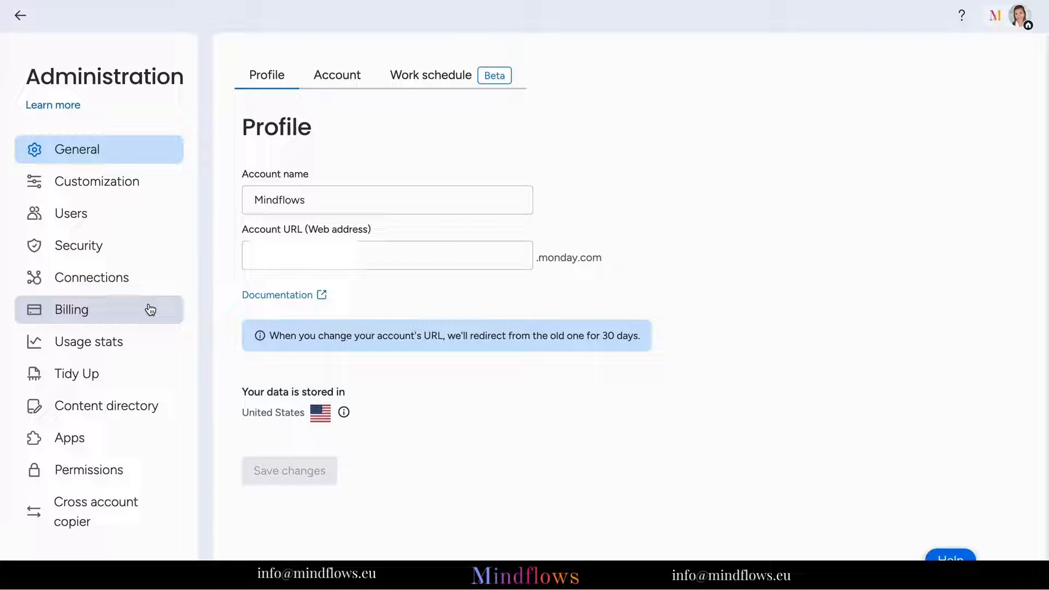
Step: Go to Billing and choose Change plan on the current Pro plan
click(71, 309)
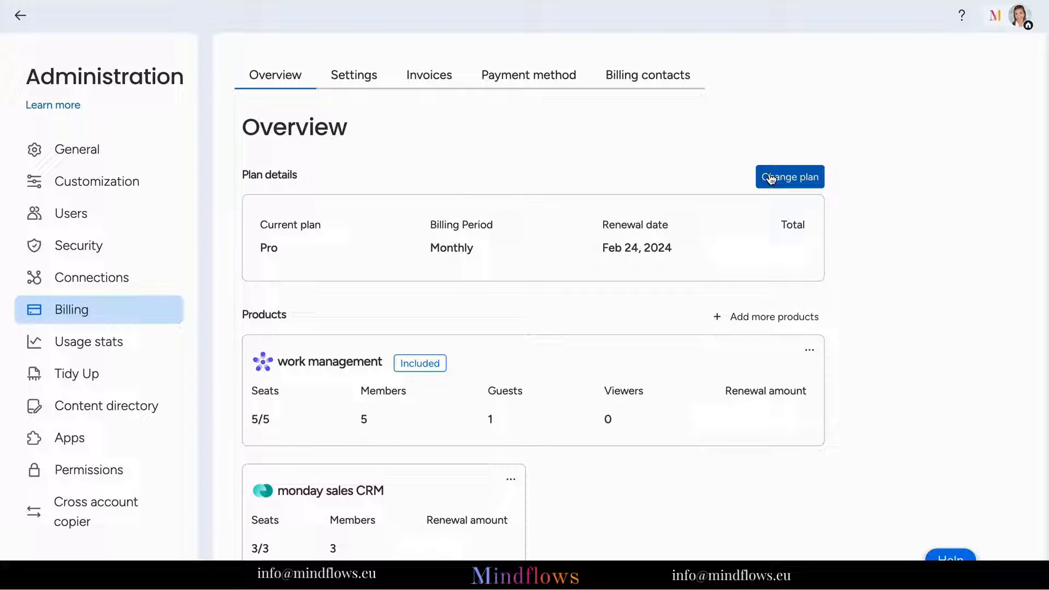
click(789, 176)
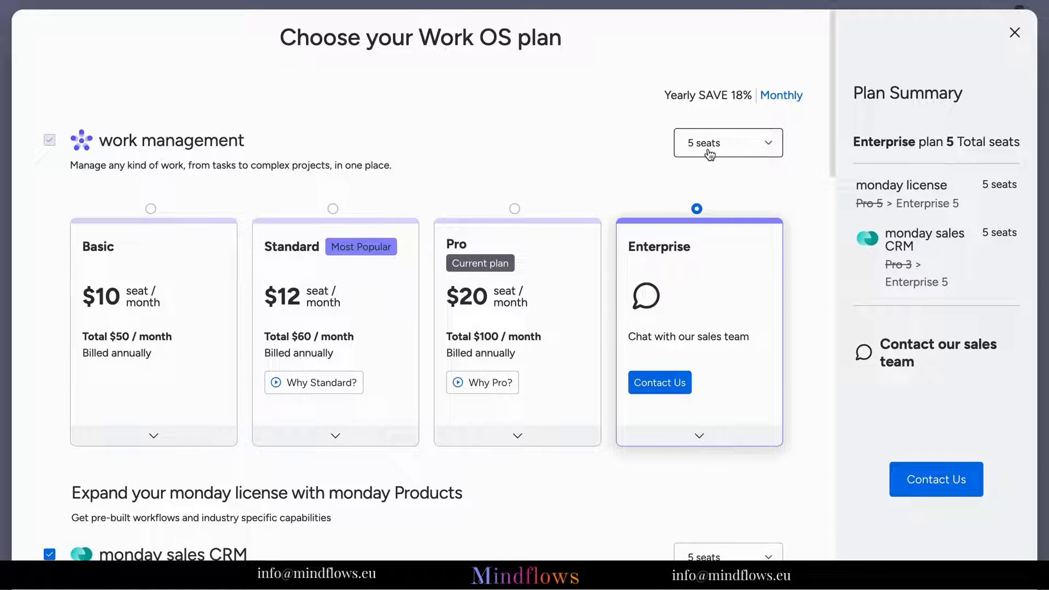
Step: Review the seat count options, then expand the plan cards to list each plan's features
click(727, 143)
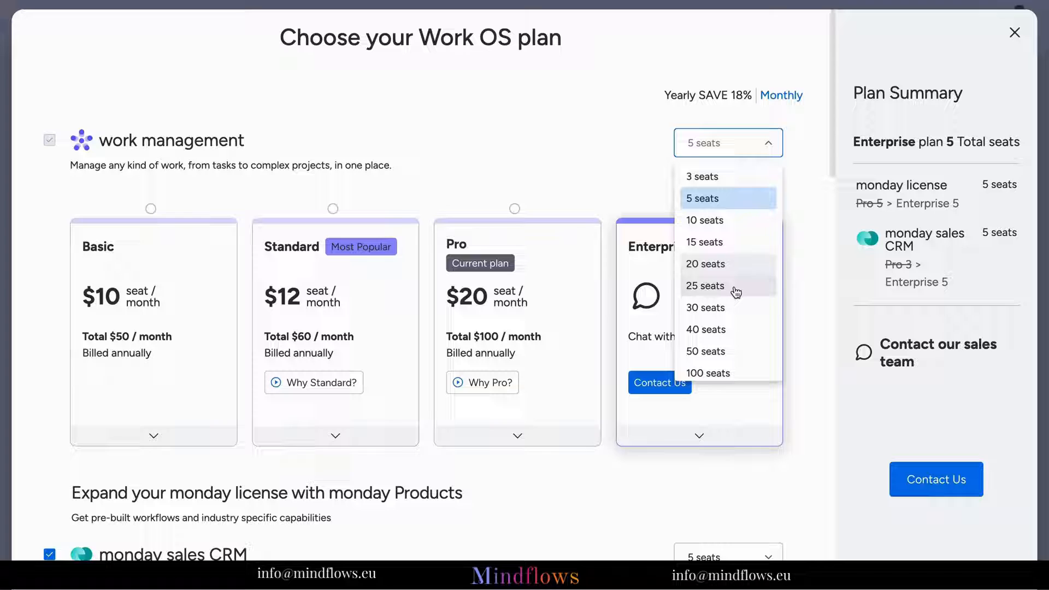
scroll(down, 3)
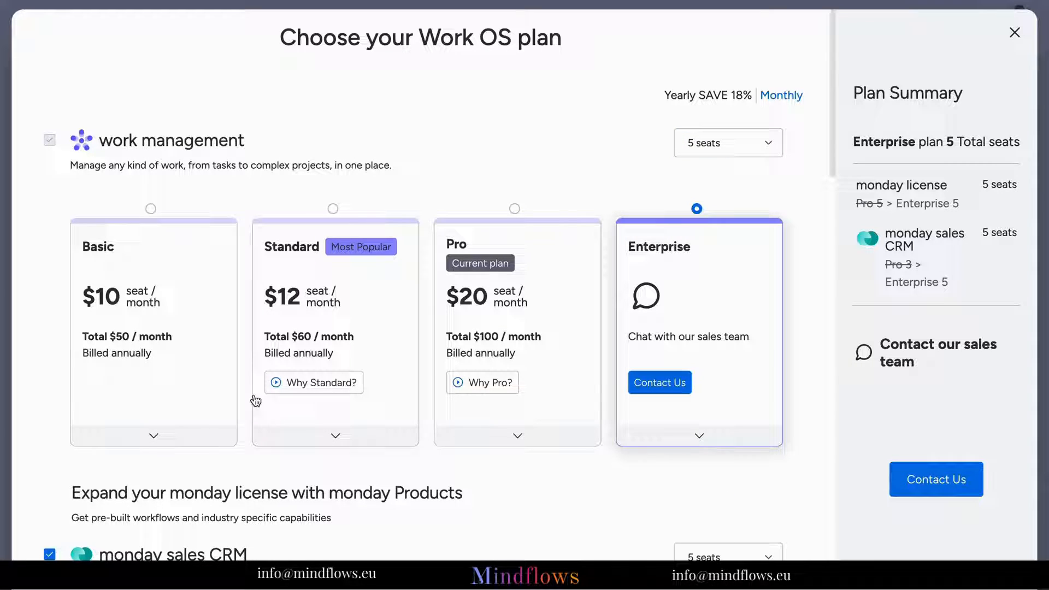
click(153, 435)
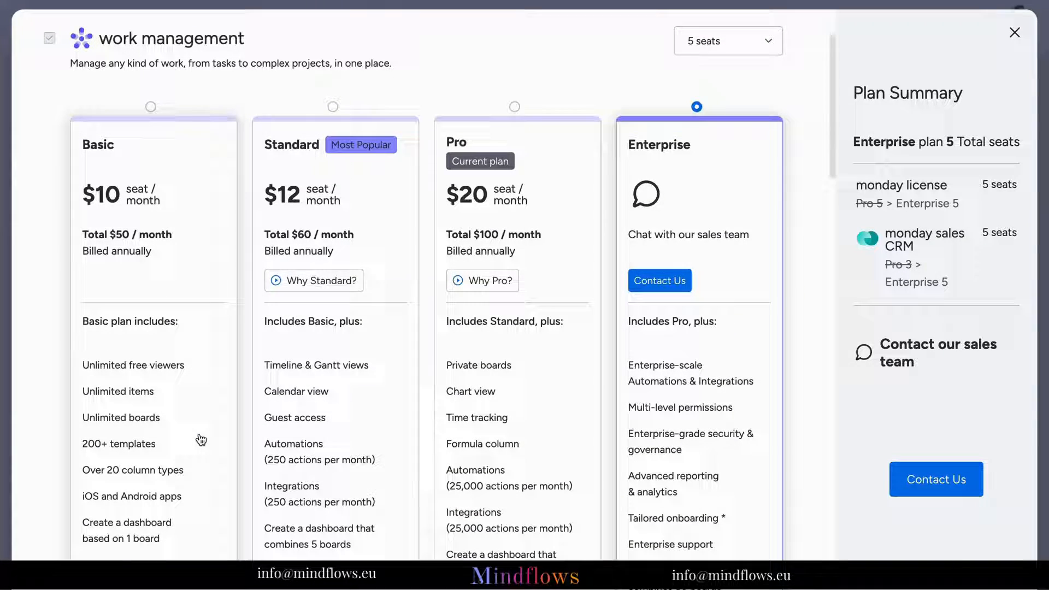
scroll(down, 3)
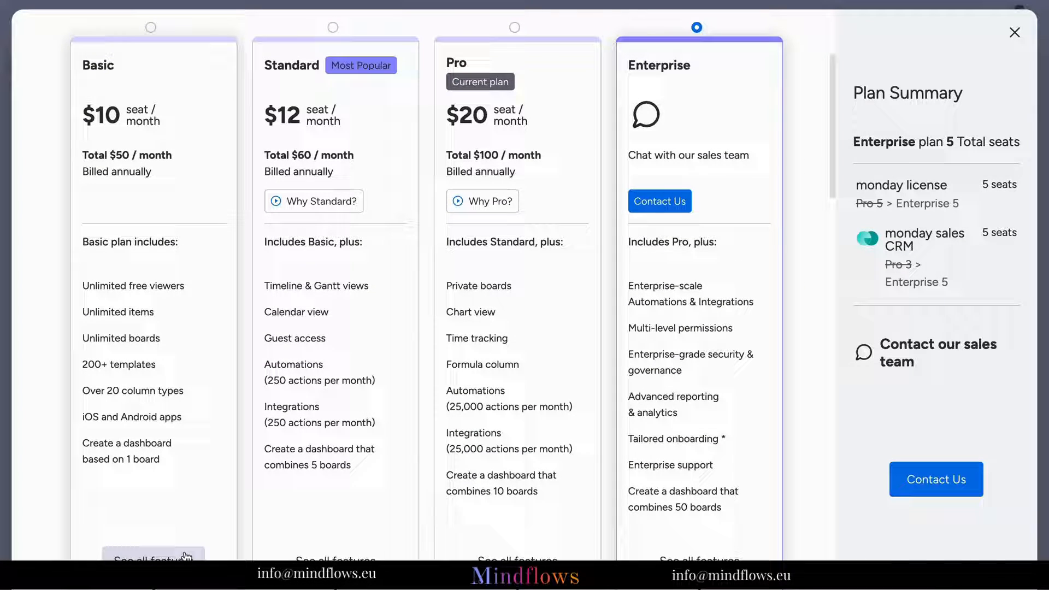
scroll(down, 3)
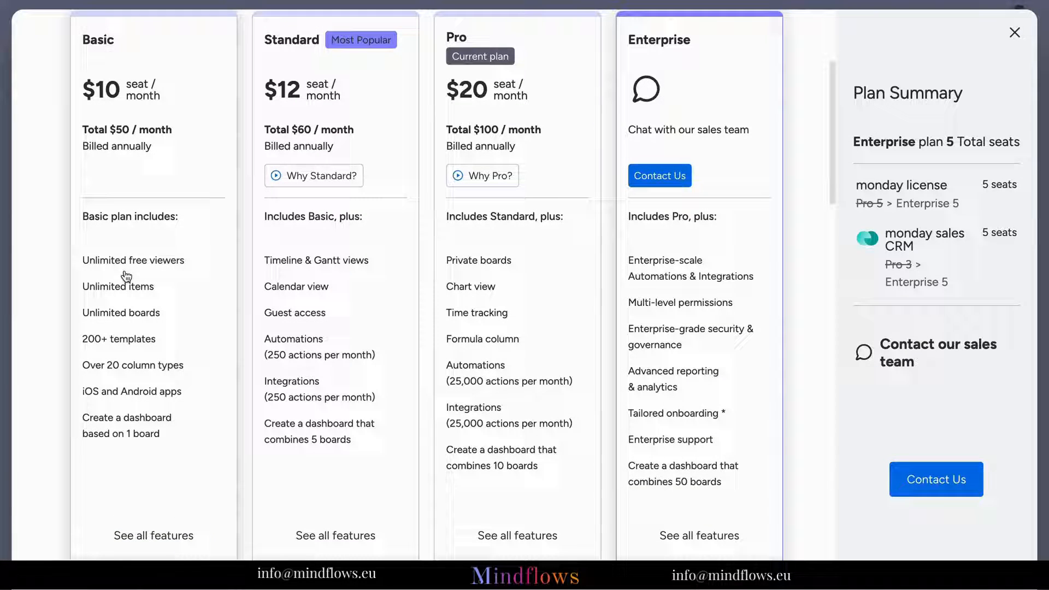
mouse_move(122, 286)
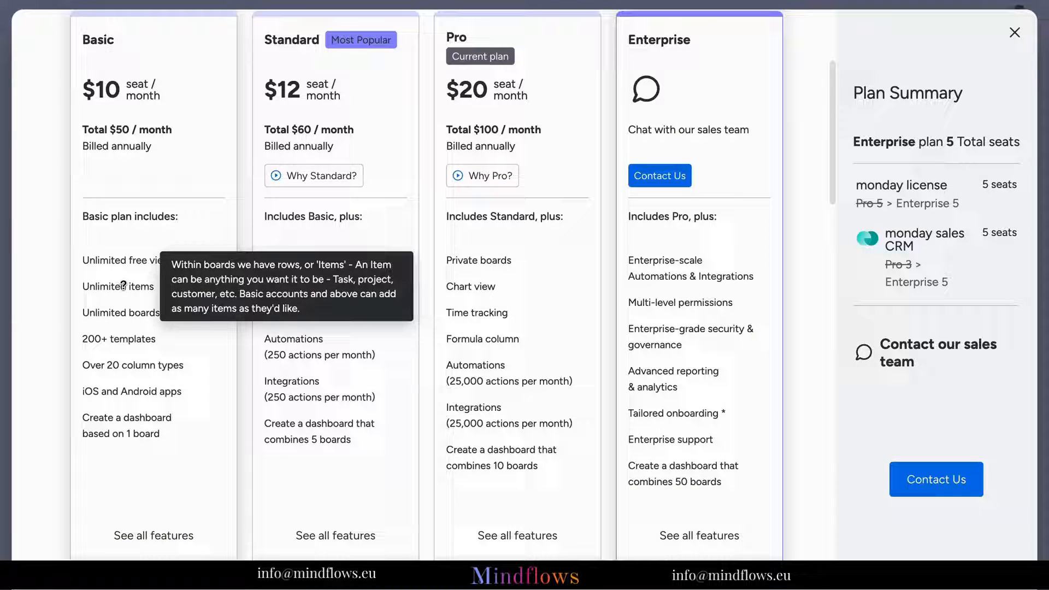
mouse_move(119, 339)
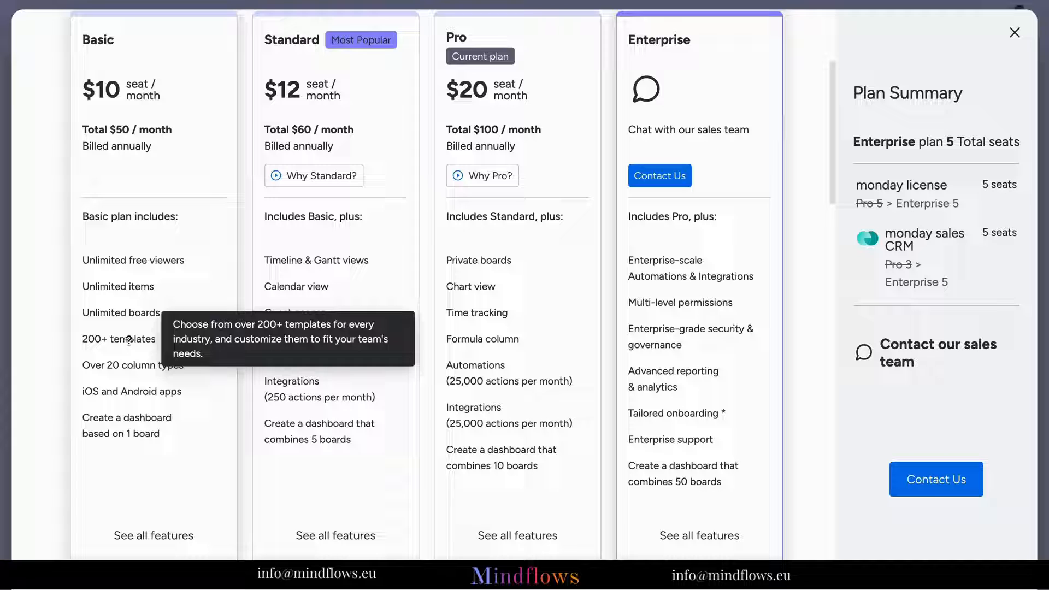
mouse_move(136, 397)
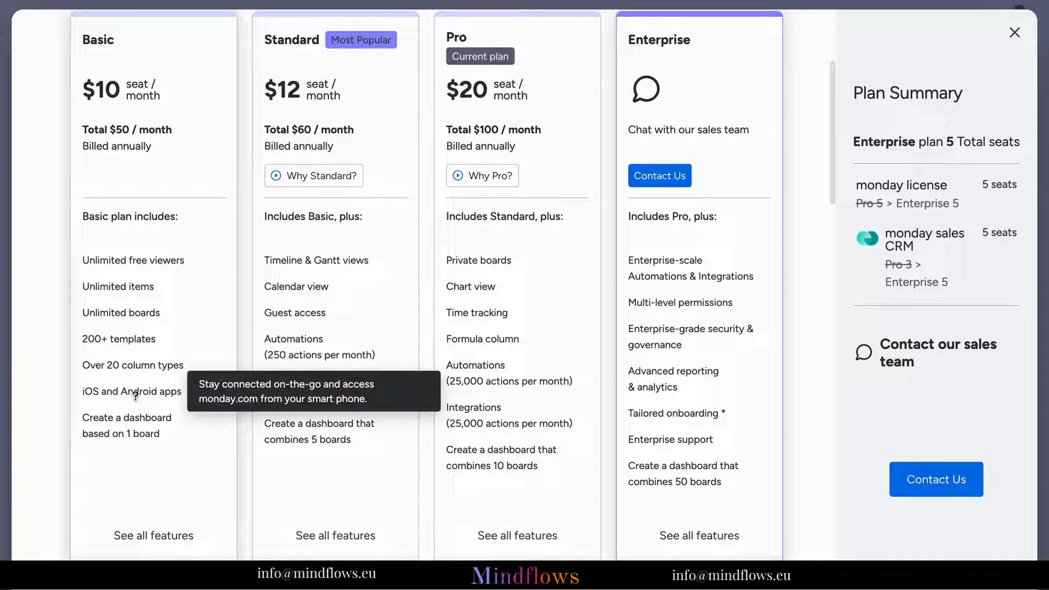
mouse_move(314, 175)
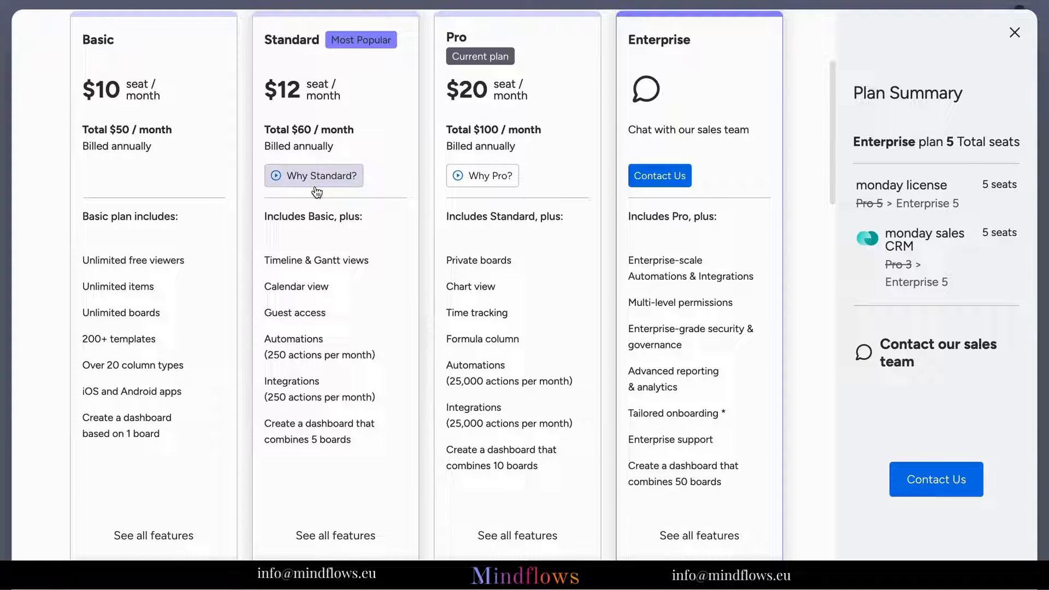
mouse_move(311, 286)
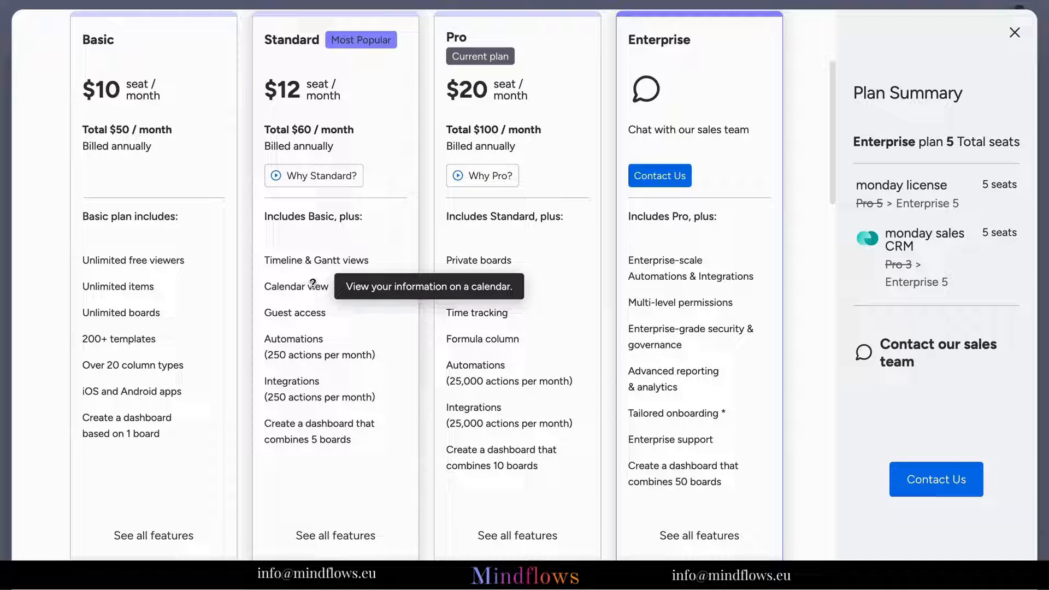
mouse_move(320, 381)
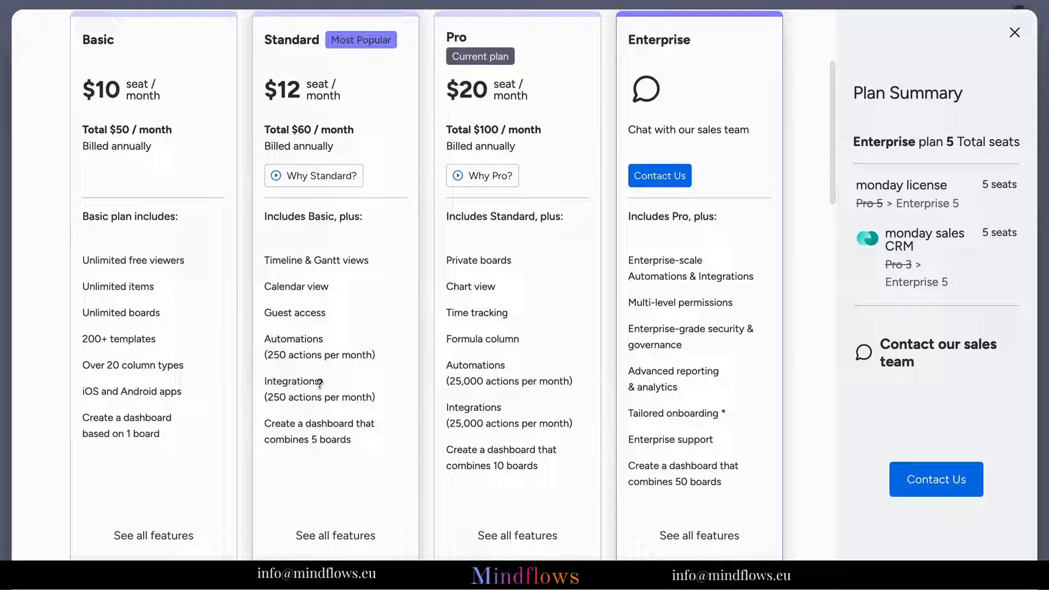
mouse_move(322, 427)
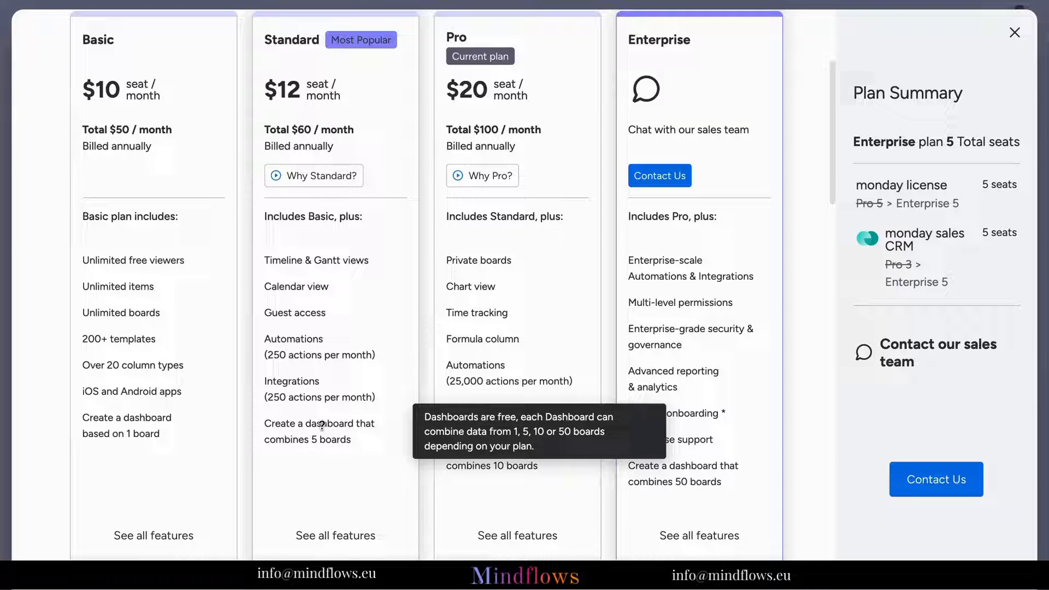
mouse_move(461, 358)
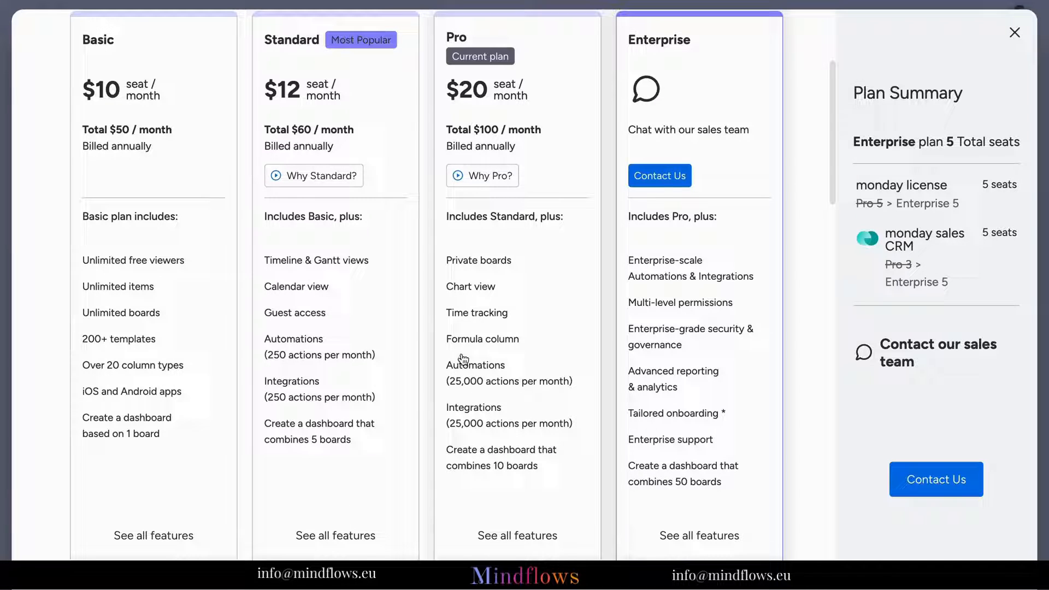
mouse_move(480, 289)
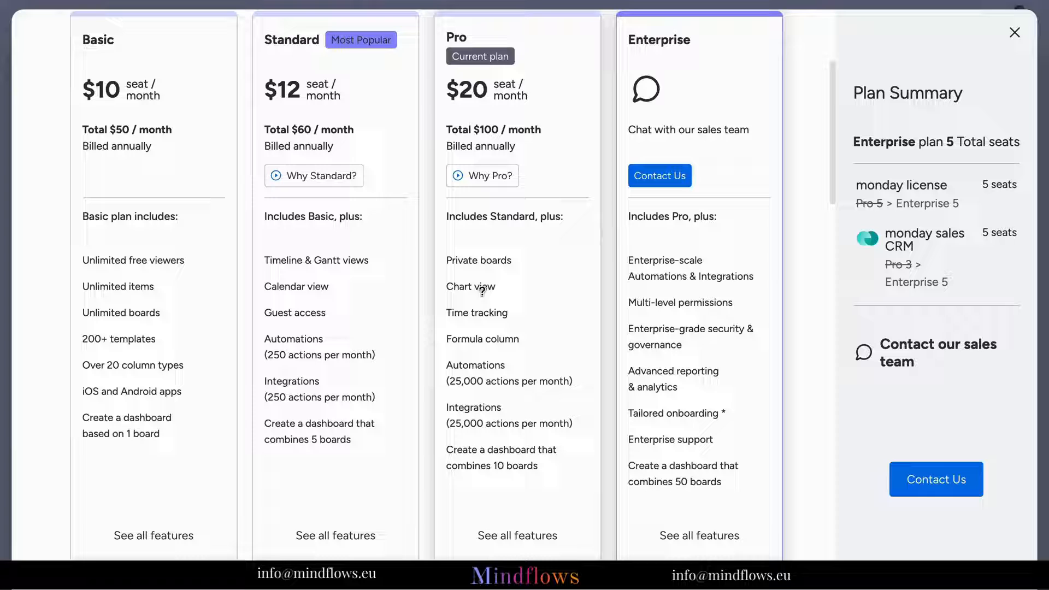
mouse_move(477, 312)
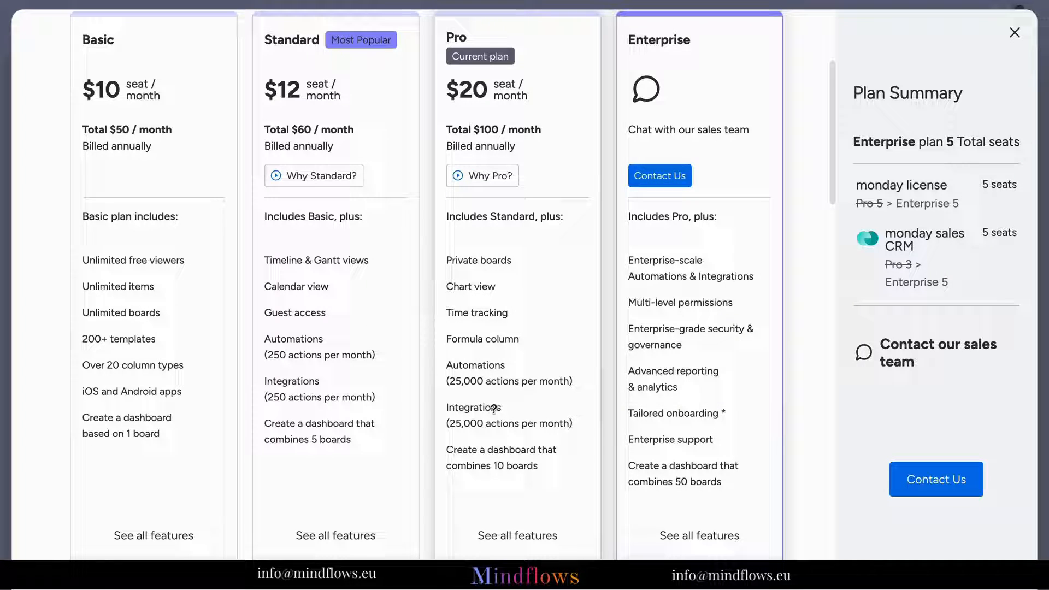
mouse_move(641, 272)
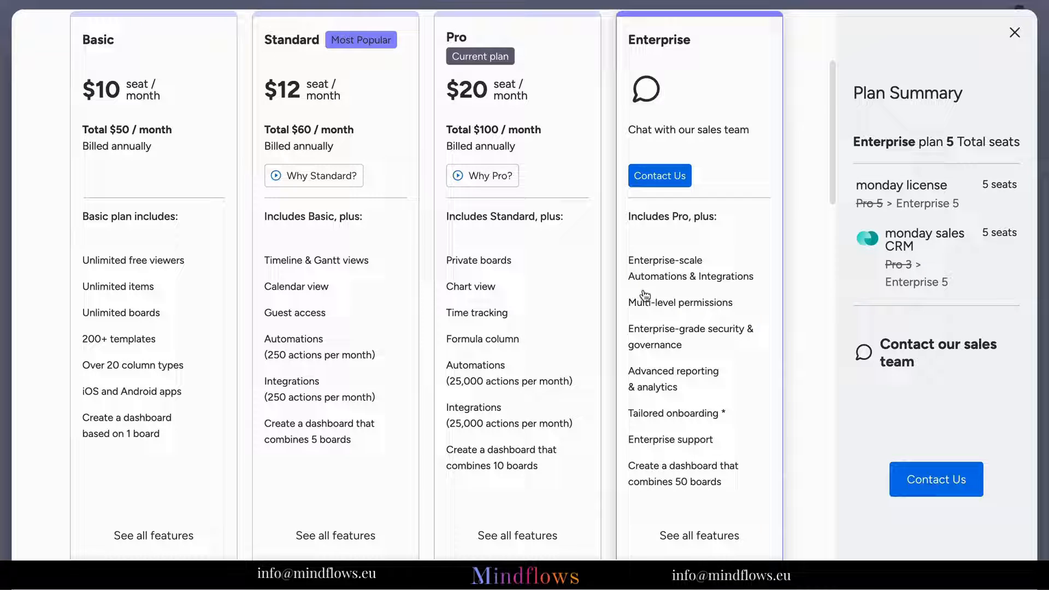
mouse_move(646, 336)
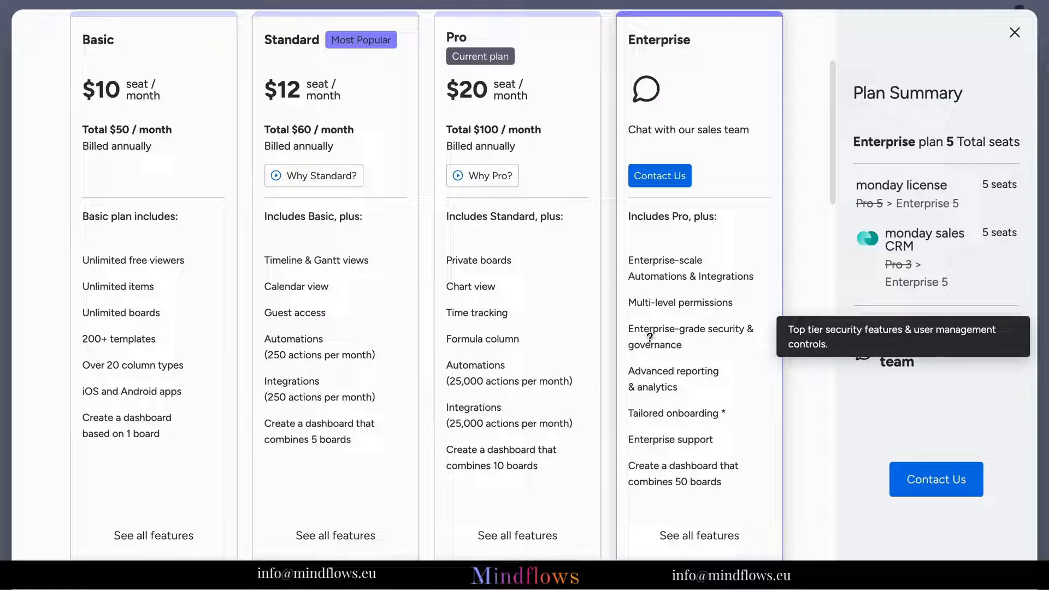
mouse_move(661, 441)
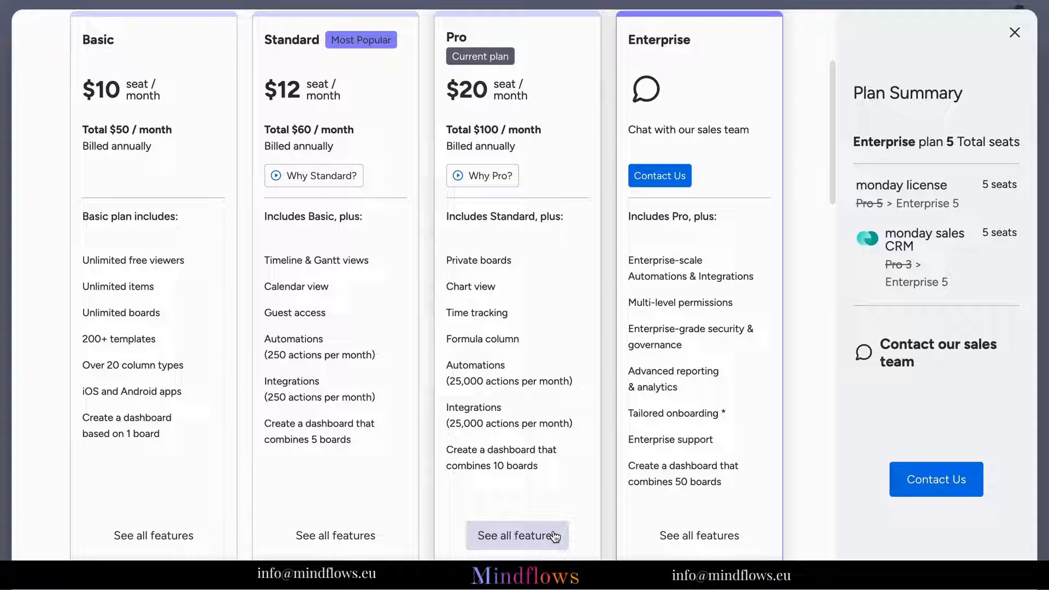
Step: Open 'See all features' under Pro and scroll through the comparison table
click(516, 535)
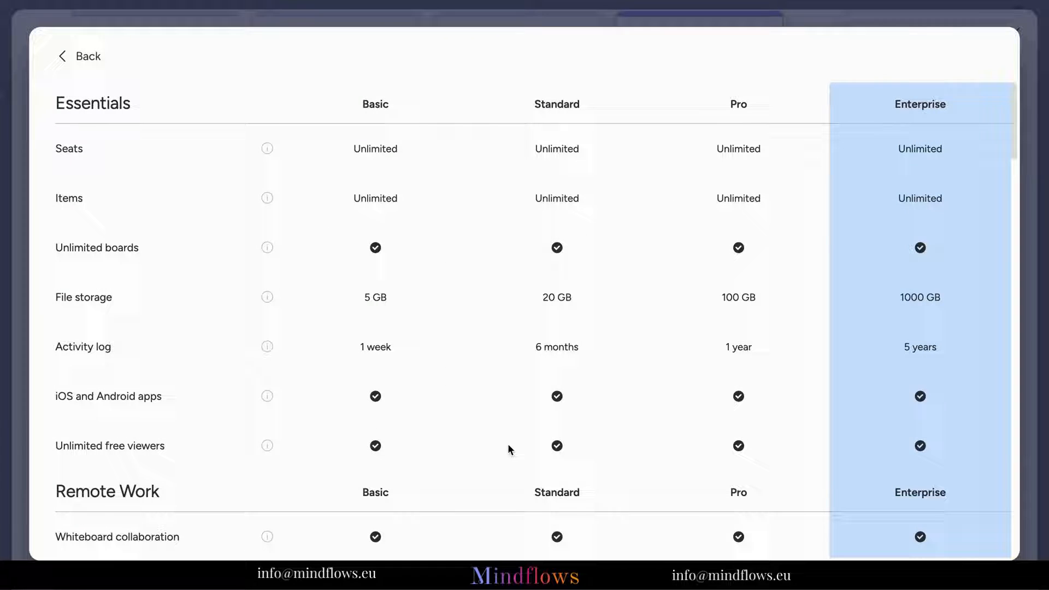
scroll(down, 3)
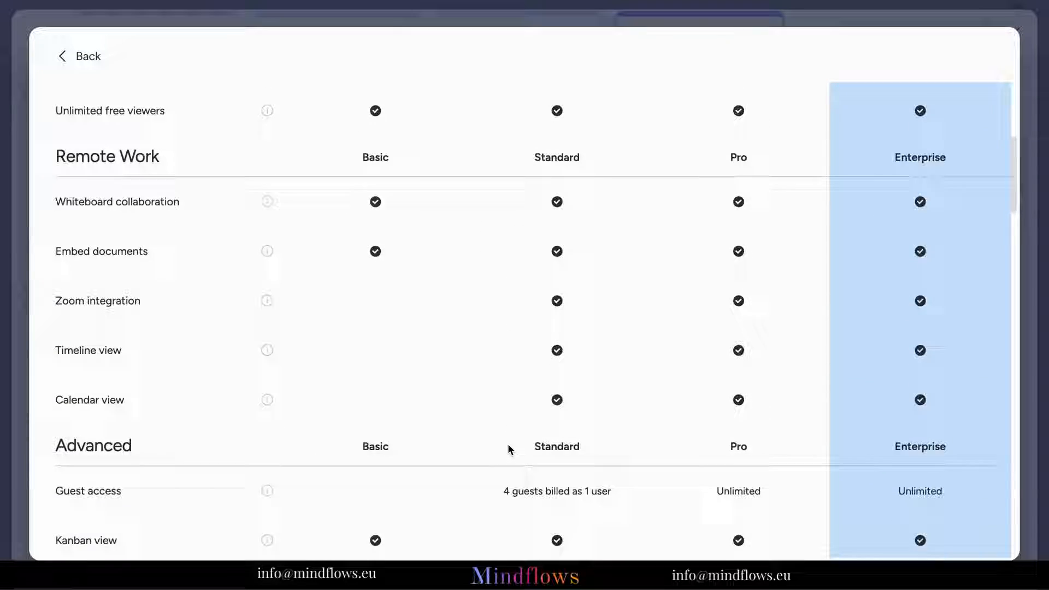
scroll(down, 3)
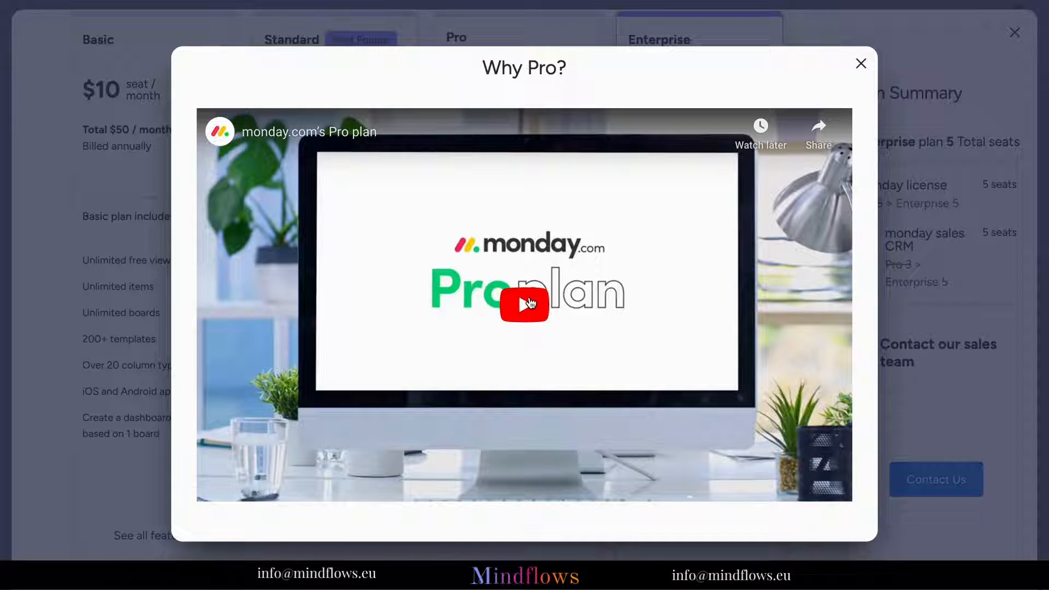
Step: Play and close the Why Pro? video, then open and close Why Standard?
click(524, 304)
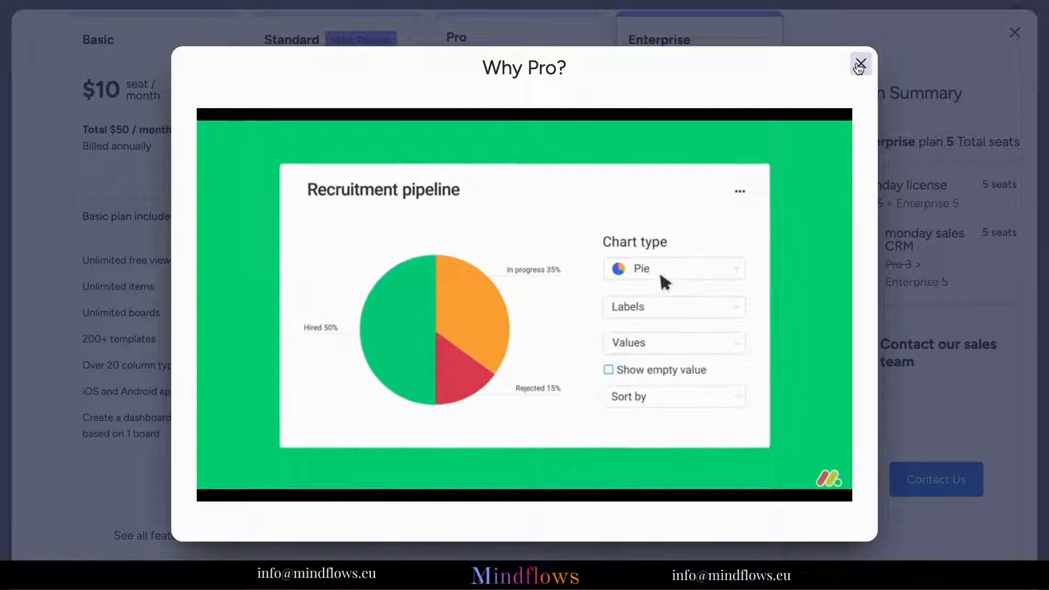
click(860, 64)
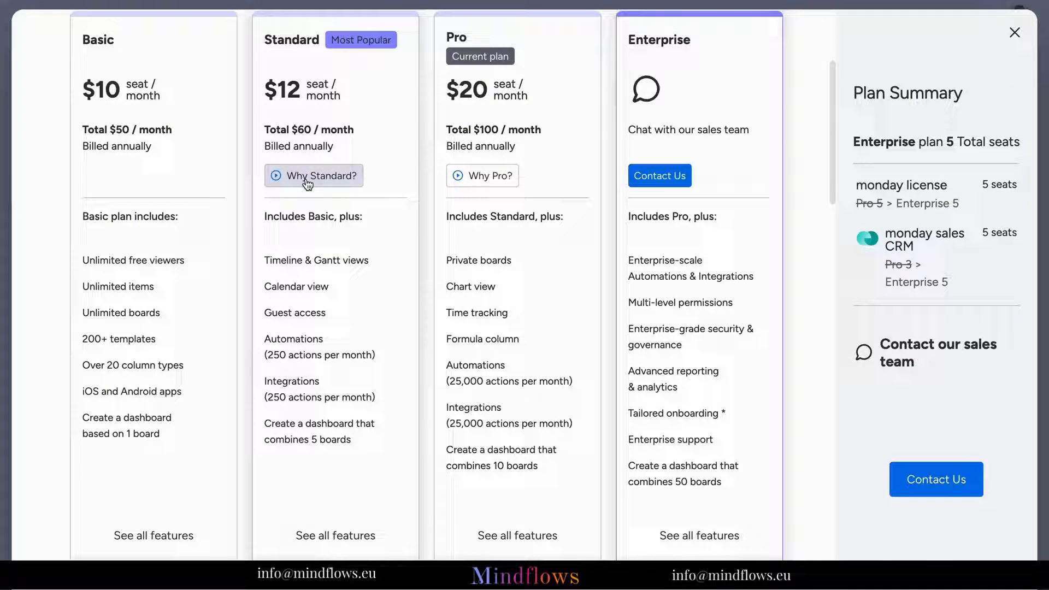
click(313, 176)
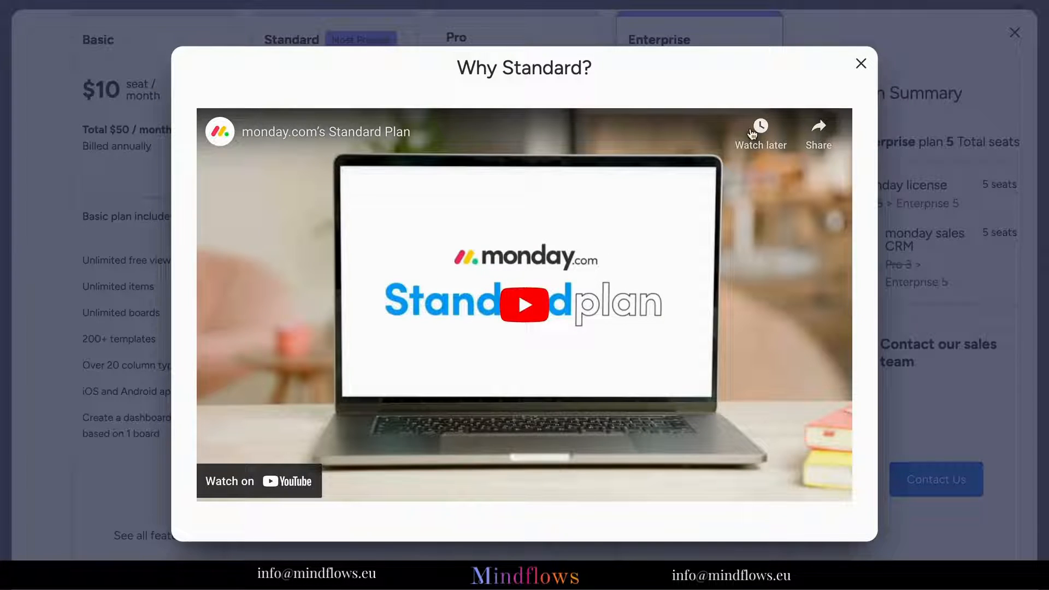
click(860, 63)
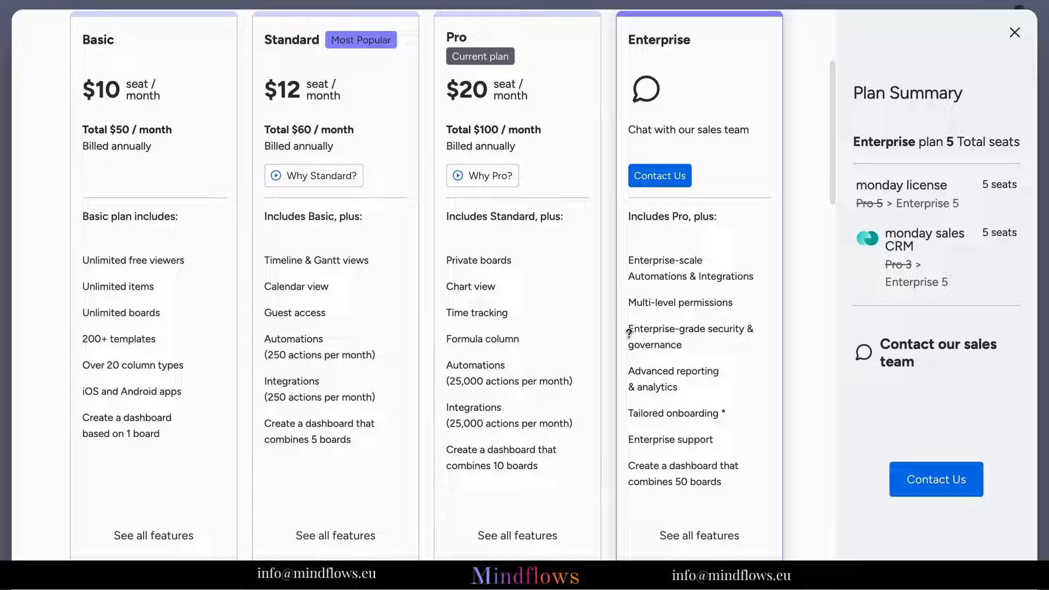
Step: Select the Pro plan card ($150/month total), then scroll down past CRM plans to the FAQ
scroll(down, 3)
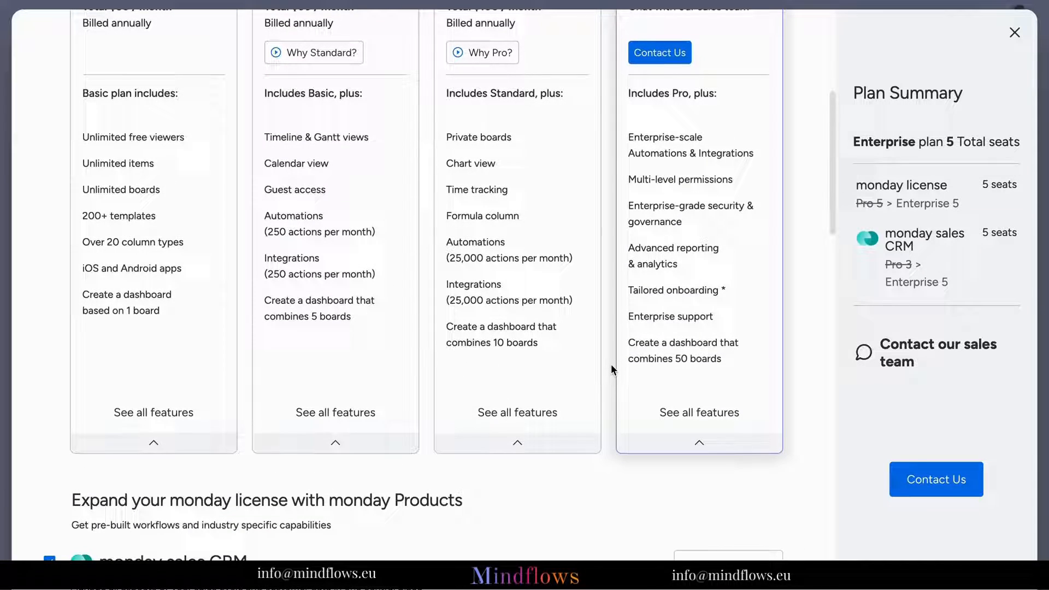
scroll(up, 3)
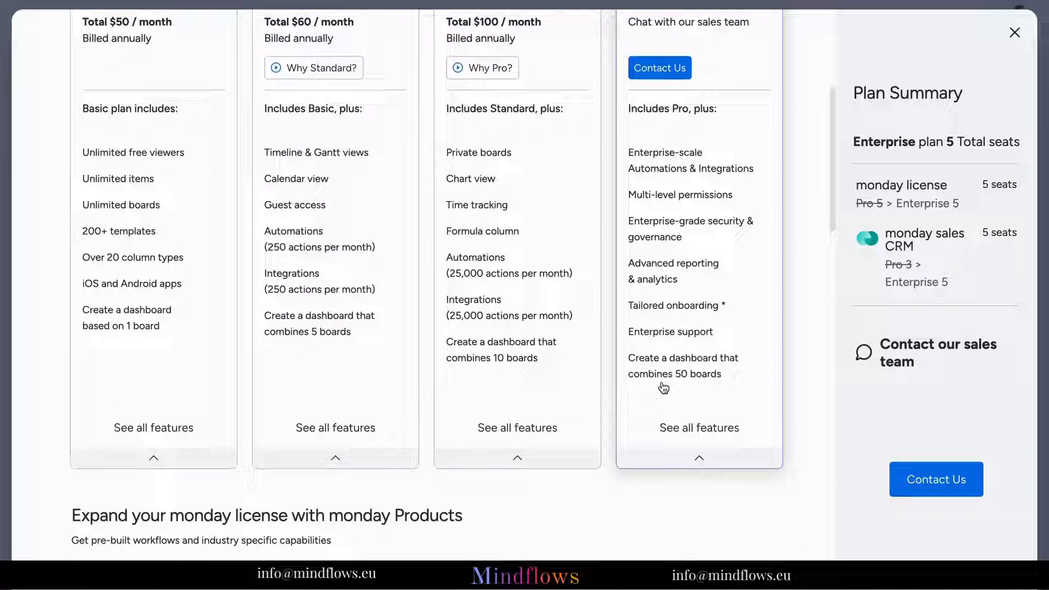
scroll(up, 3)
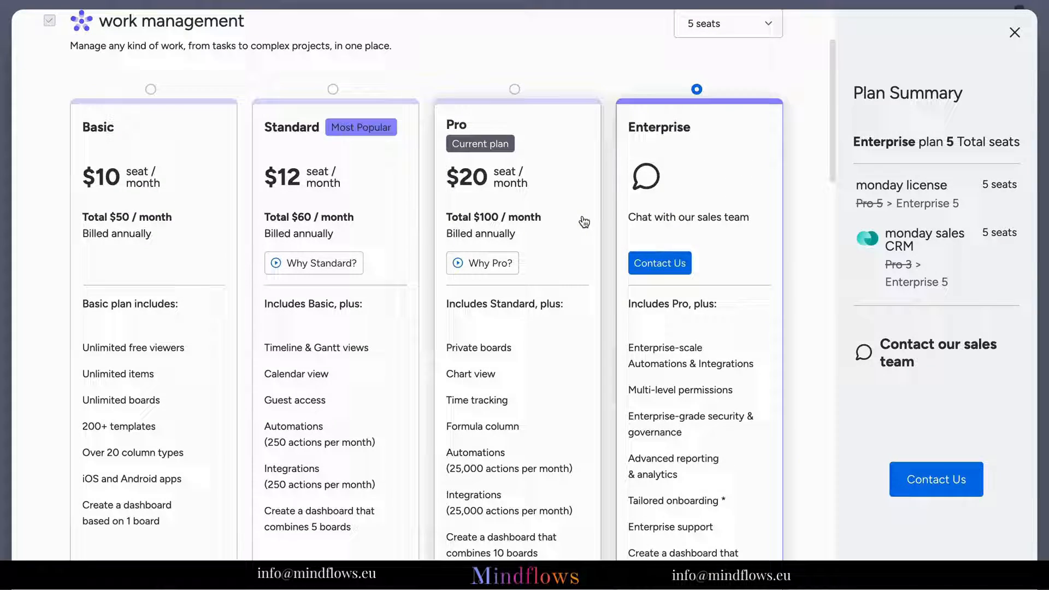
click(514, 89)
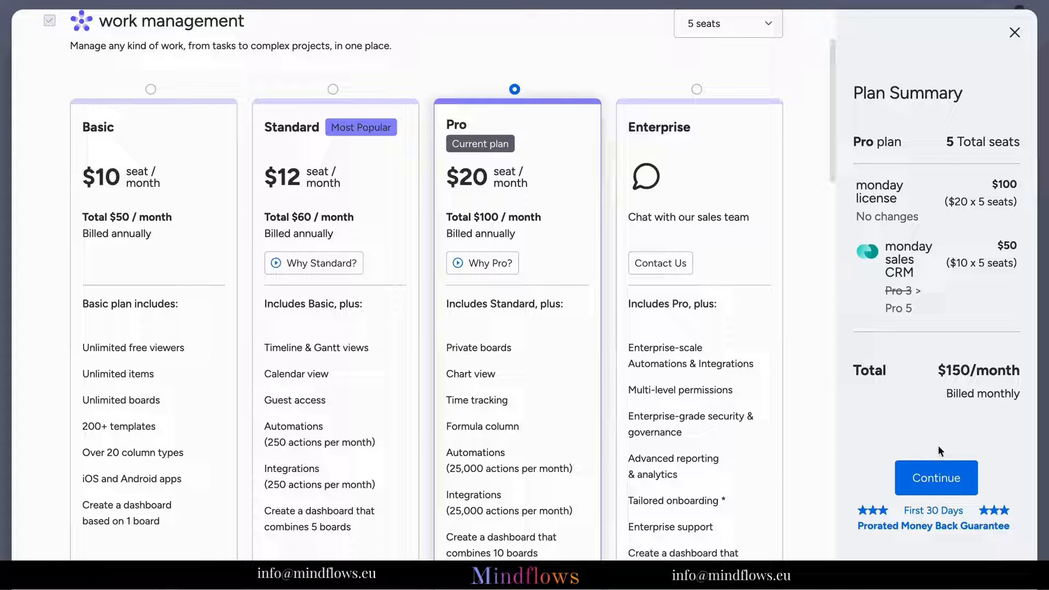
mouse_move(935, 478)
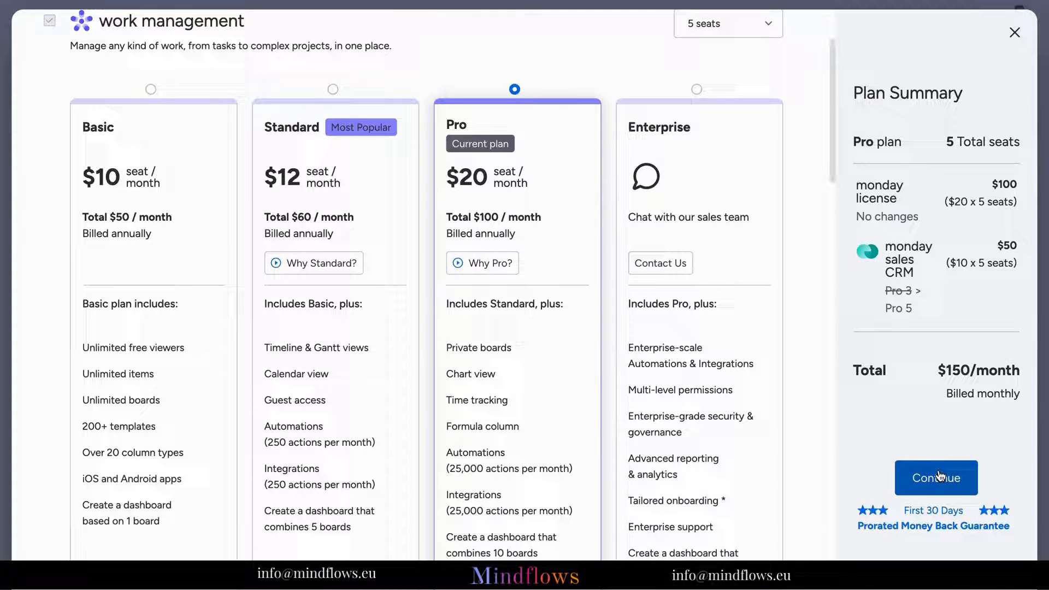
mouse_move(796, 345)
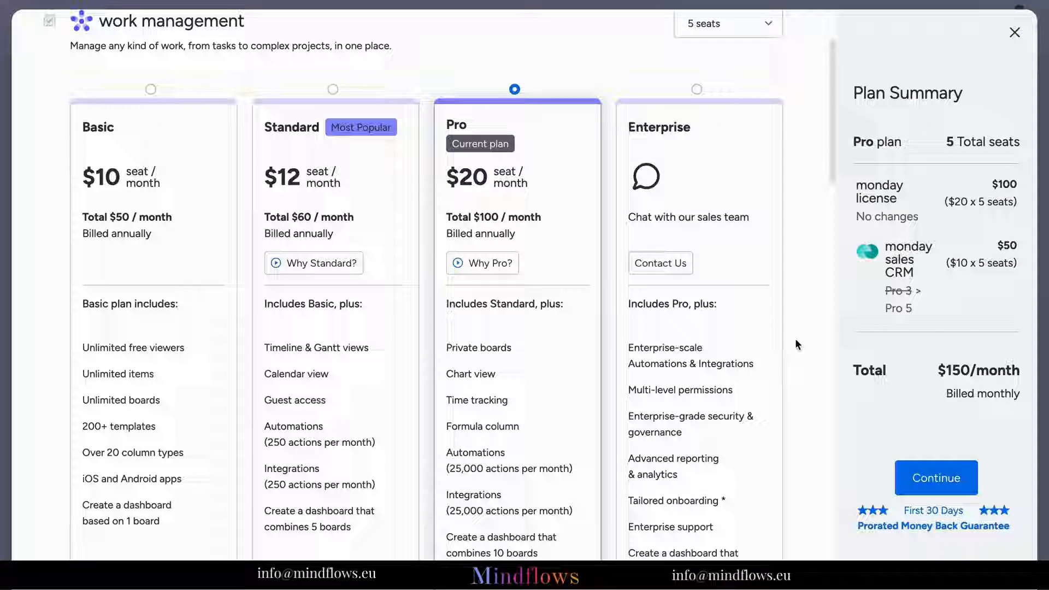
scroll(down, 3)
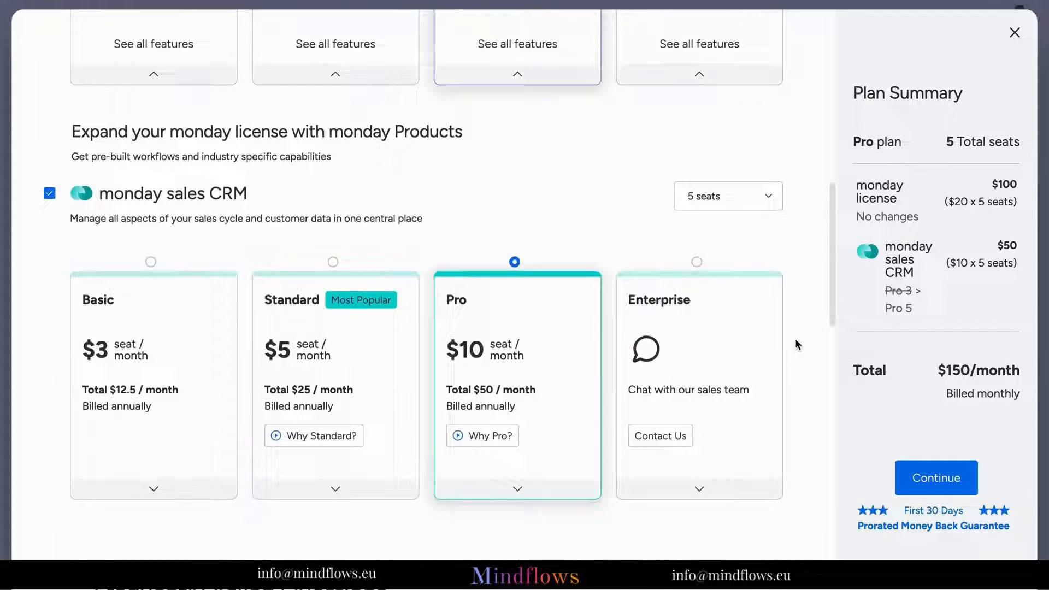
scroll(down, 3)
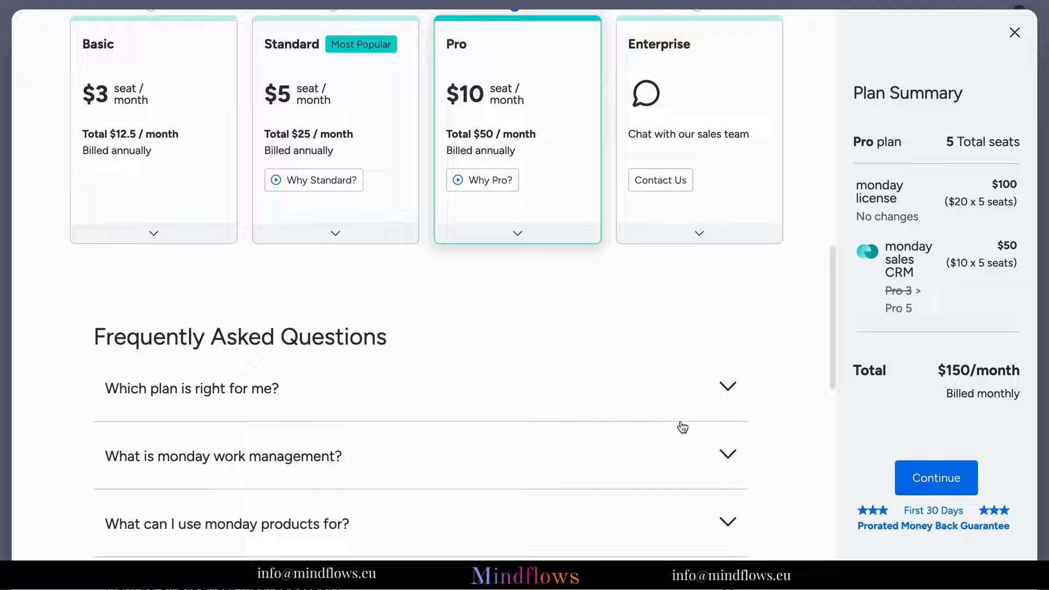